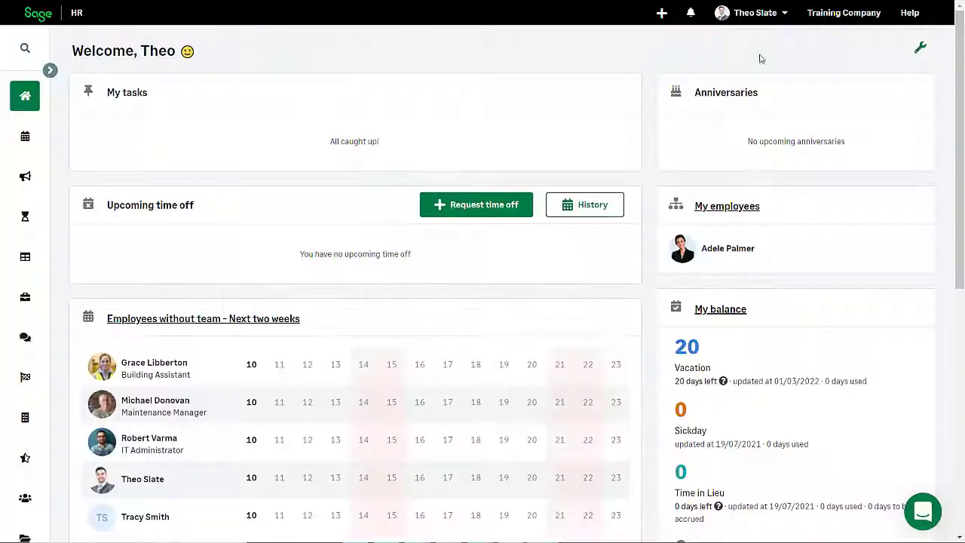
# Step: Scroll the 21-employee directory and launch the employee import window
pyautogui.scroll(-3)
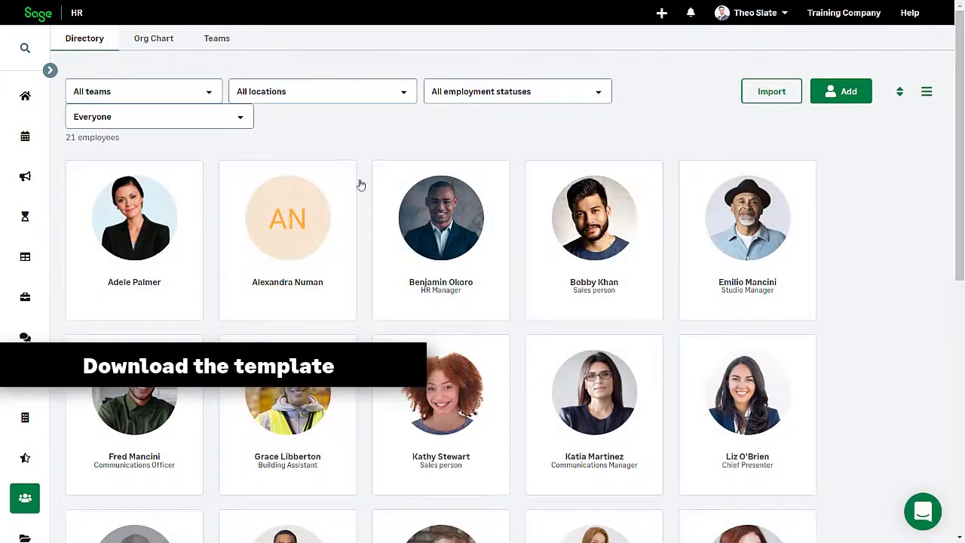
pyautogui.click(772, 92)
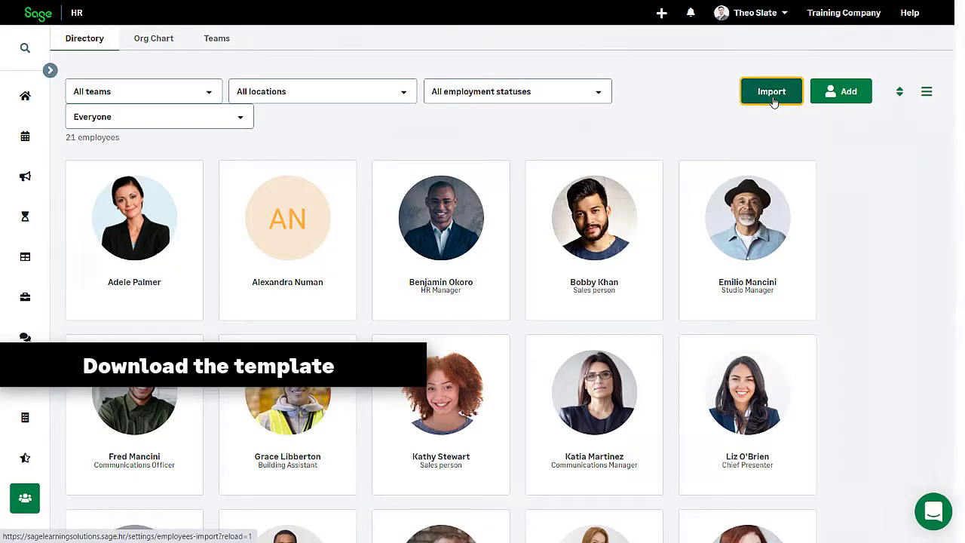
# Step: Download the employee import template and open it in Excel
pyautogui.click(772, 92)
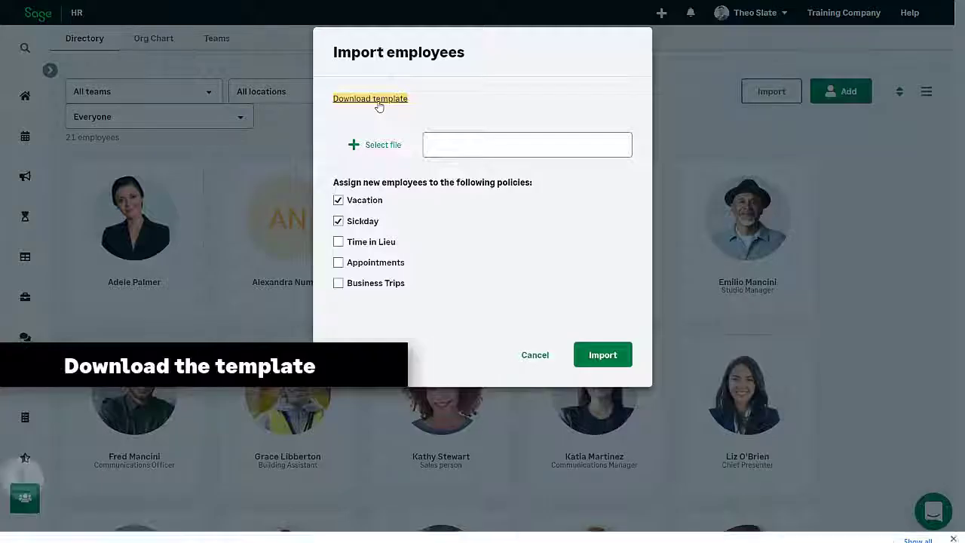
pyautogui.click(370, 98)
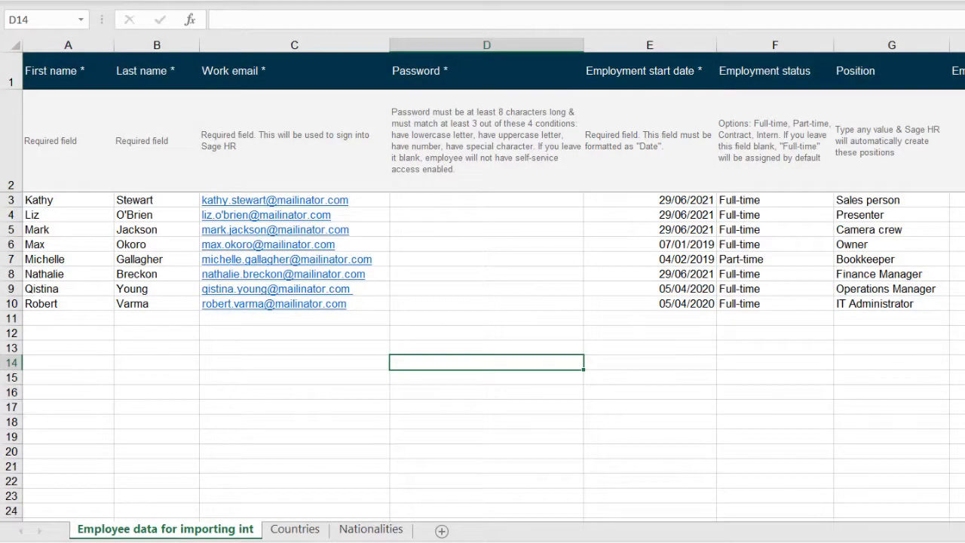
pyautogui.hscroll(3)
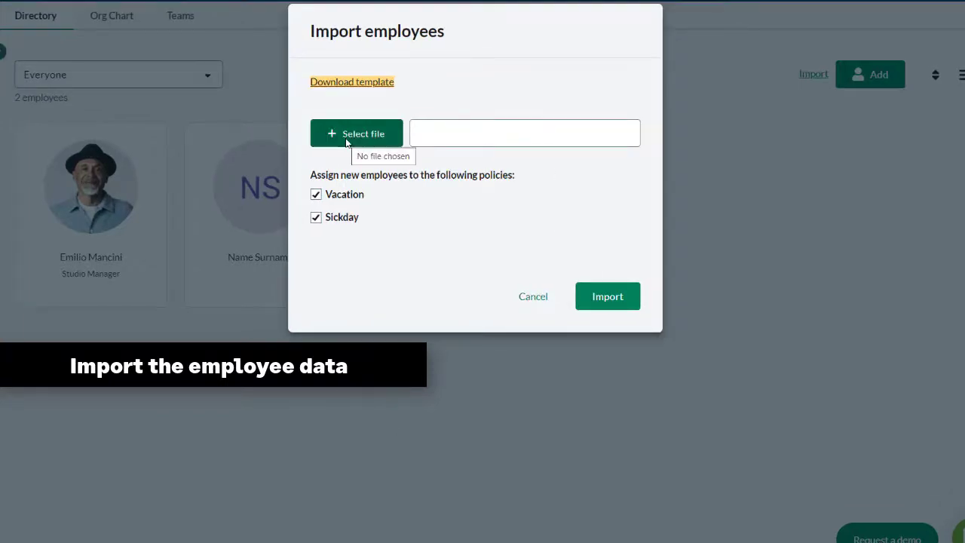
# Step: Import 'Sage HR Excel Import.xlsx' with Vacation and Sickday kept, growing the directory to 10
pyautogui.click(356, 133)
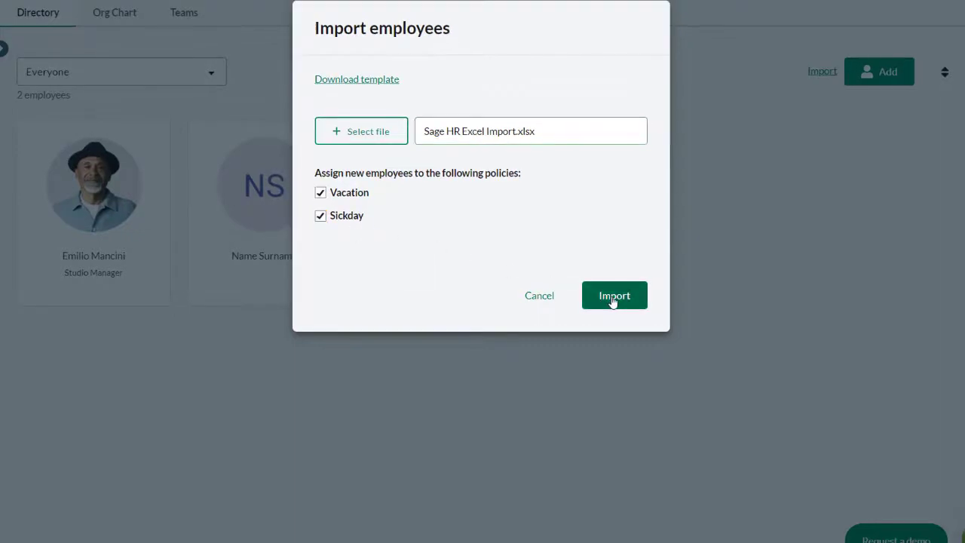
pyautogui.click(614, 295)
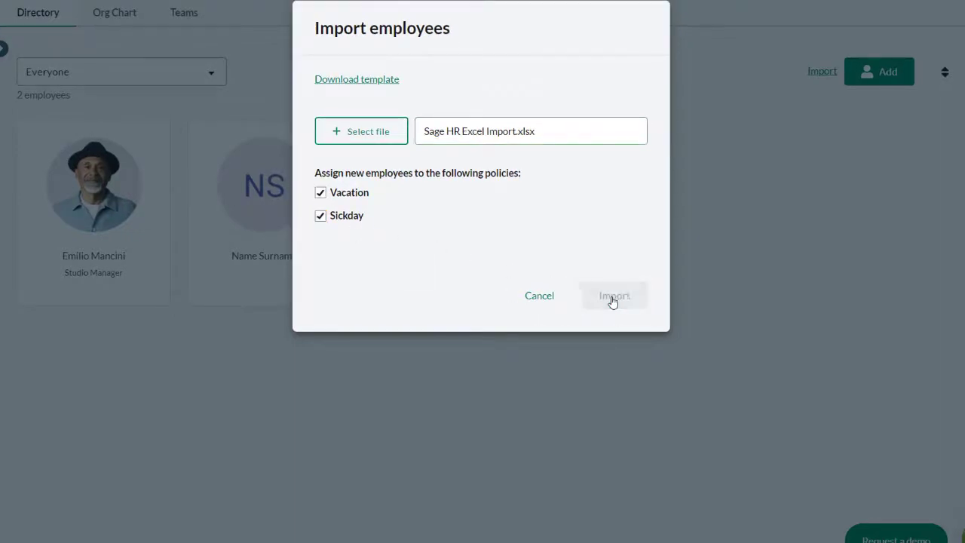
pyautogui.click(613, 295)
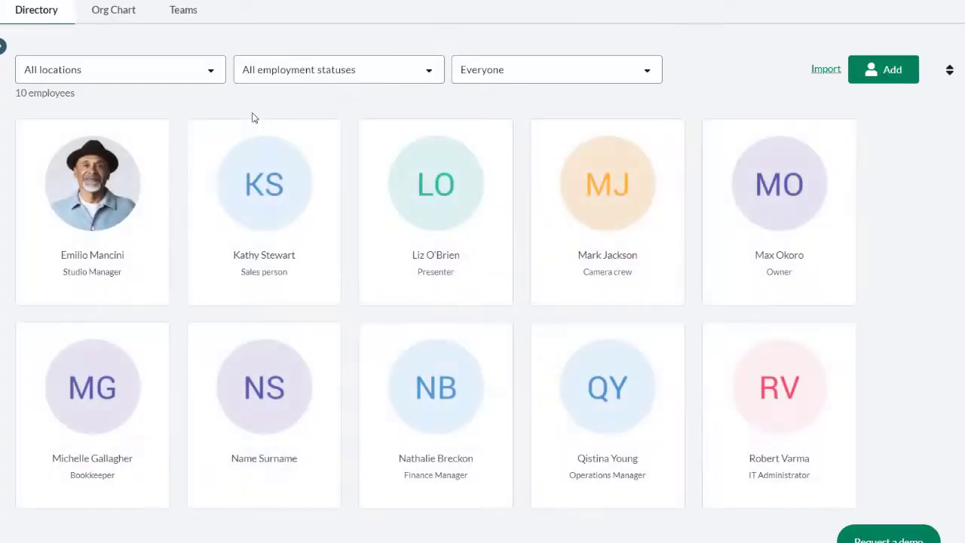
pyautogui.moveTo(910, 243)
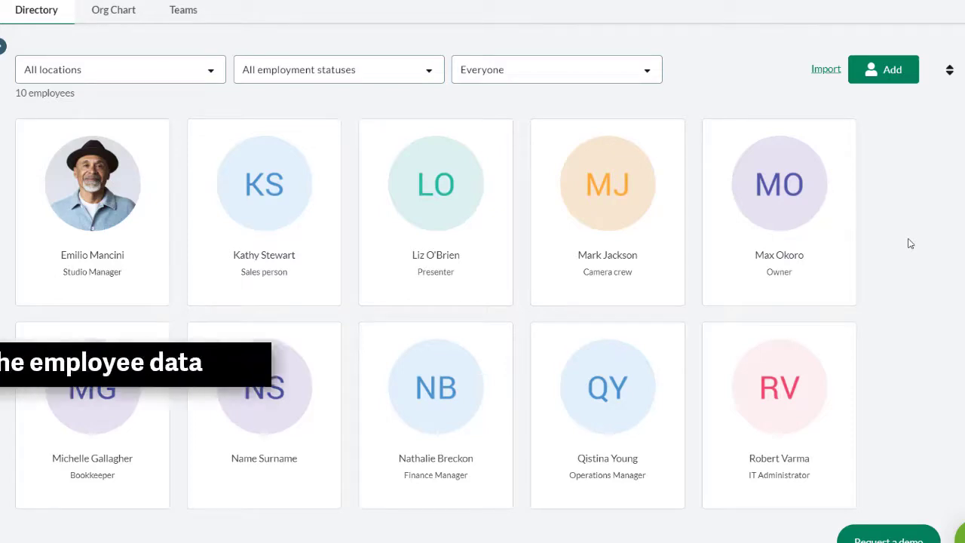
pyautogui.scroll(-3)
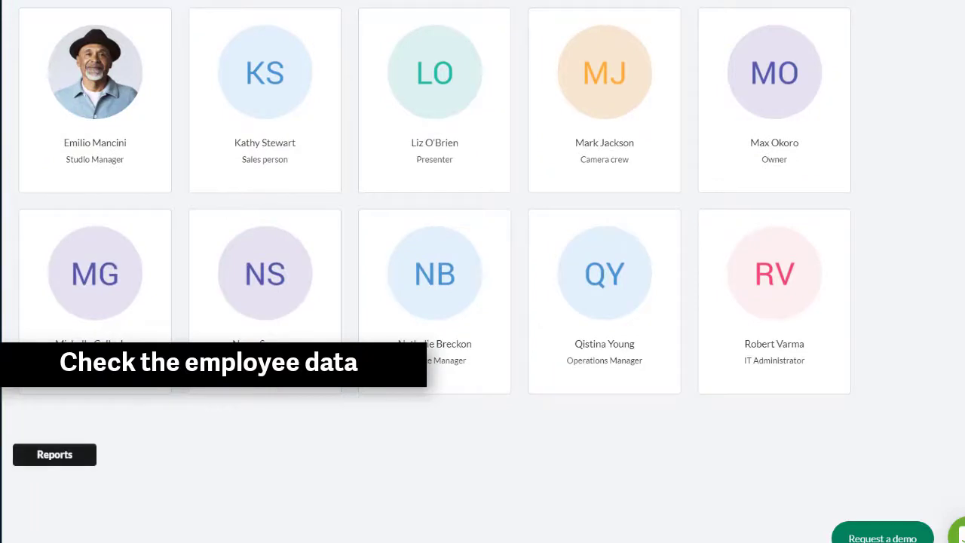
# Step: Create and save an 'Employee Data' custom report that includes employment start date
pyautogui.click(70, 298)
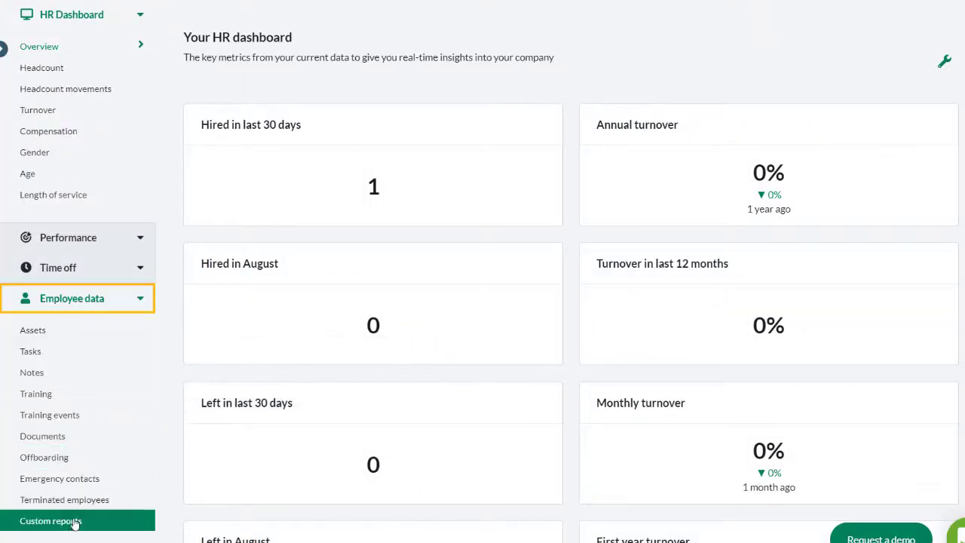
pyautogui.click(51, 520)
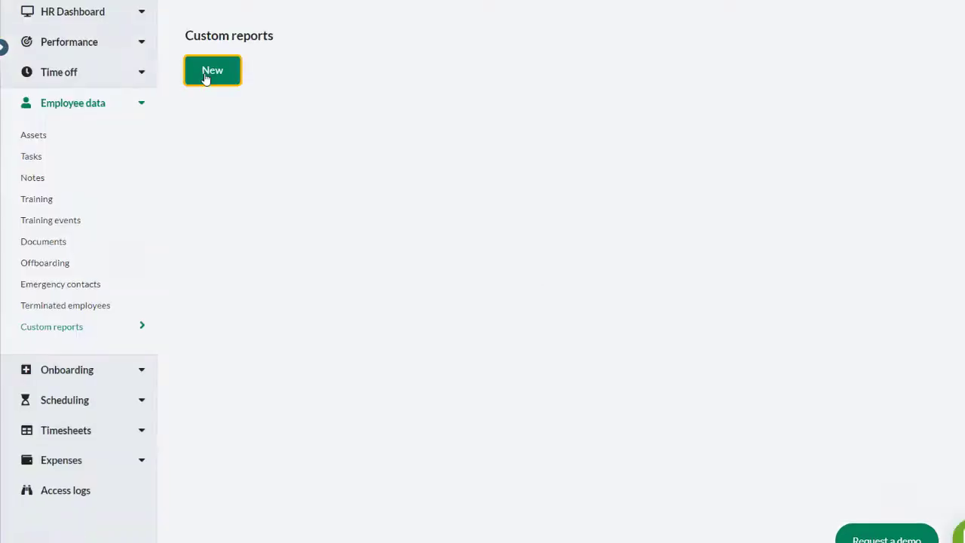
pyautogui.click(211, 69)
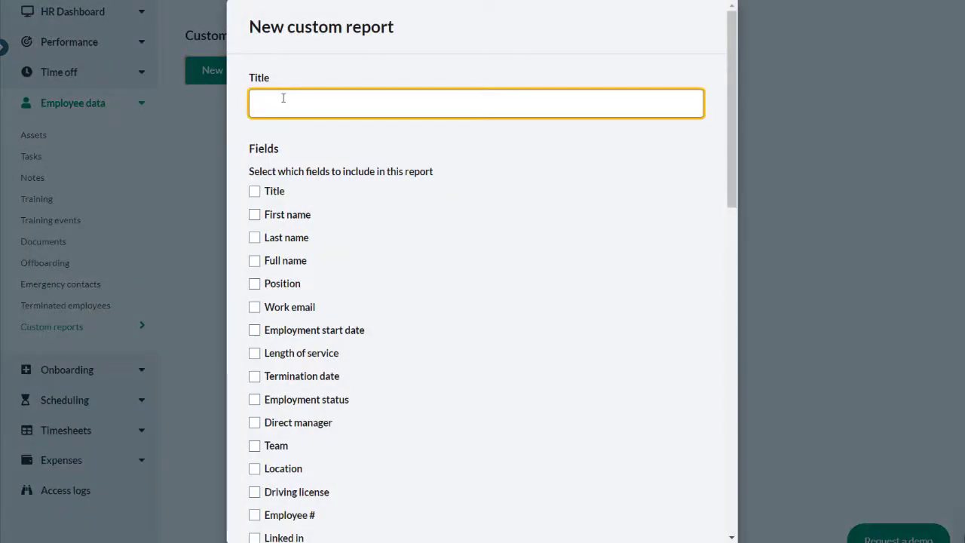
pyautogui.write('Employee Data')
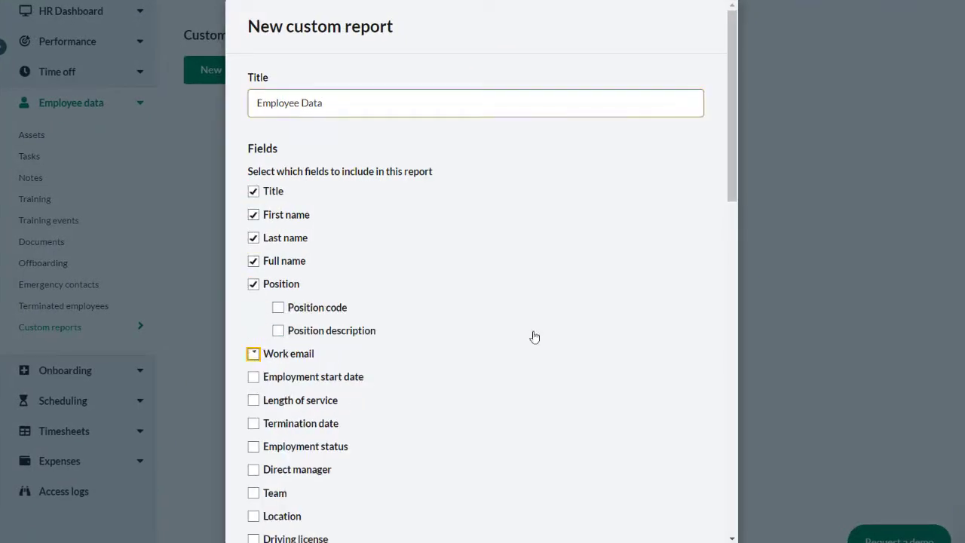
pyautogui.click(254, 377)
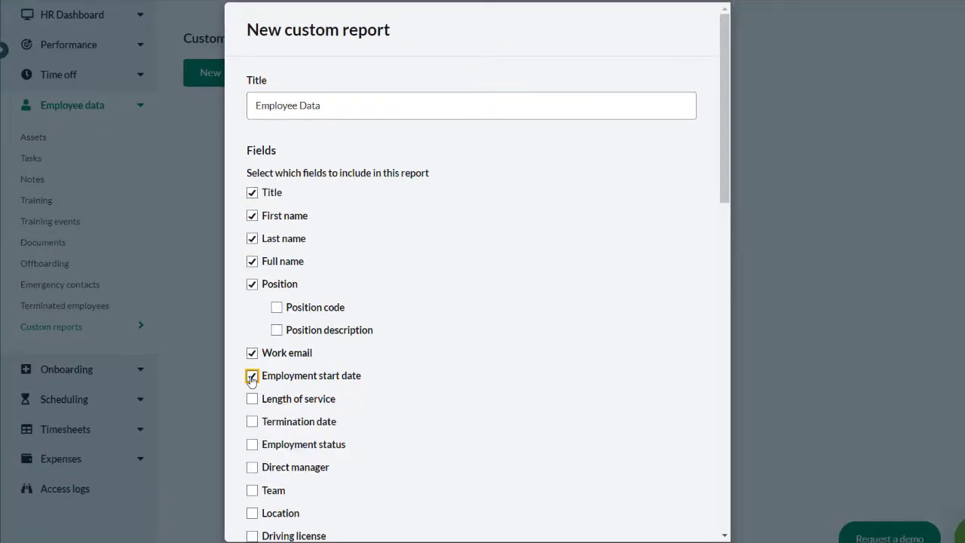
pyautogui.scroll(-3)
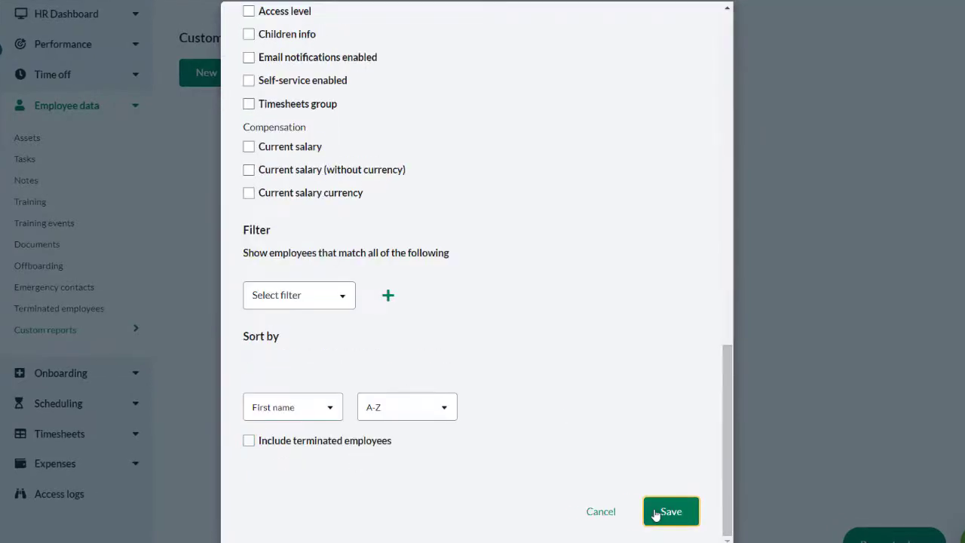
pyautogui.click(669, 511)
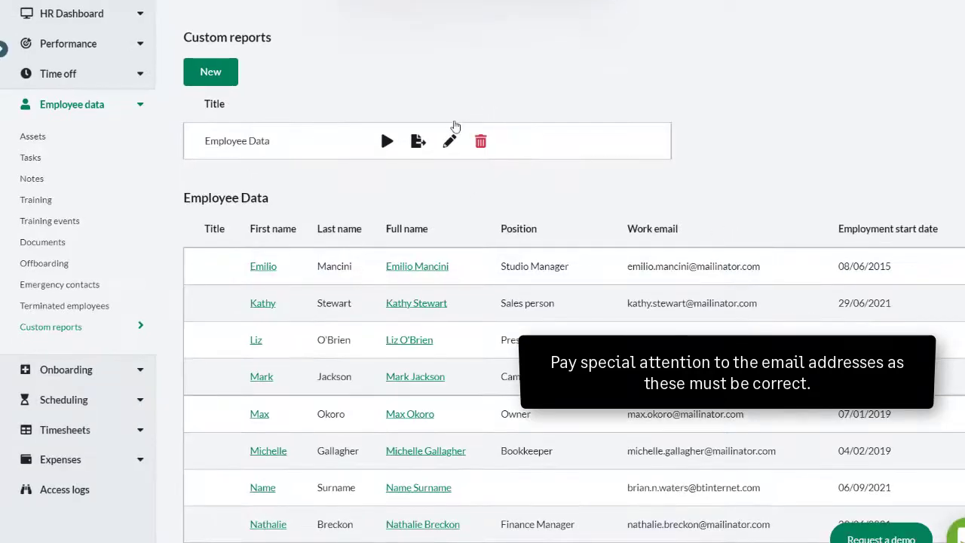
pyautogui.moveTo(417, 141)
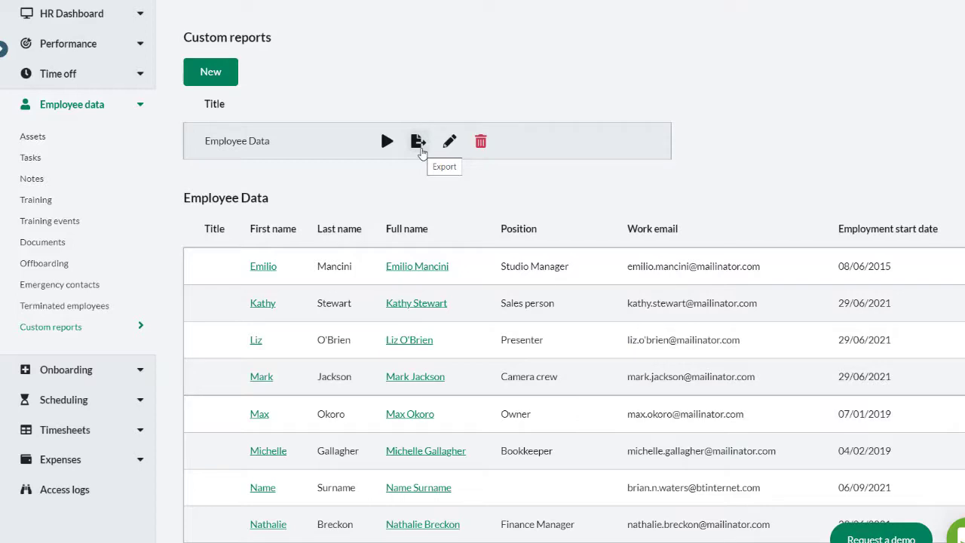
pyautogui.moveTo(759, 104)
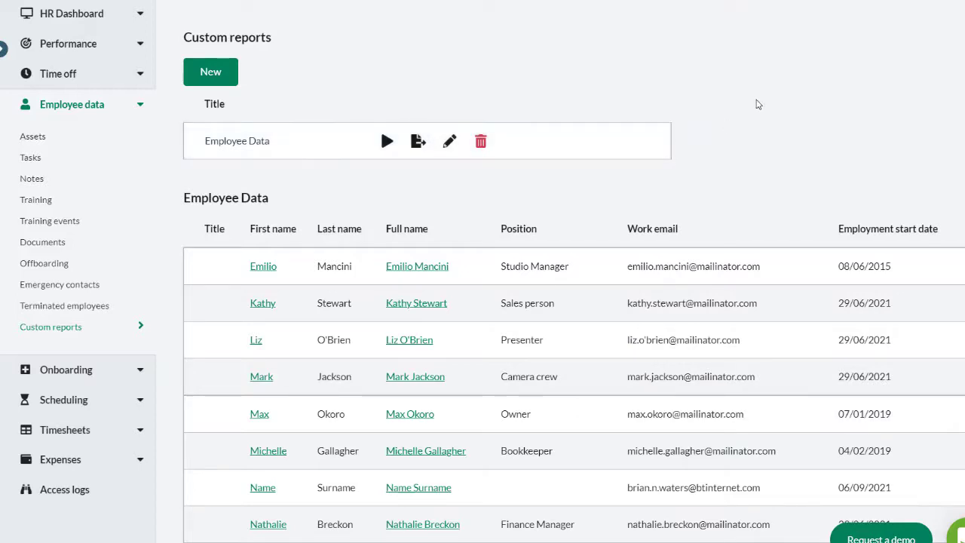